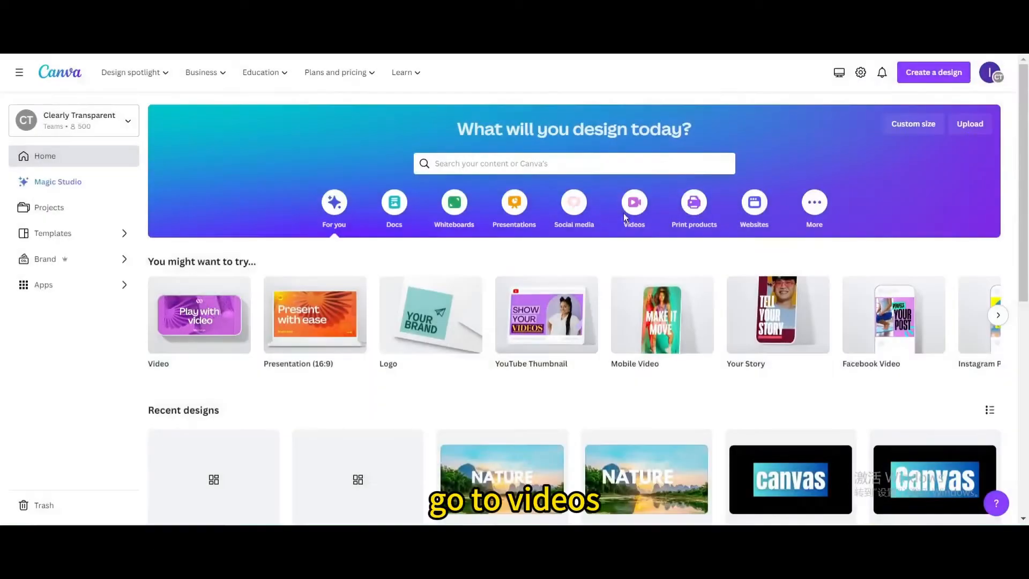
- Create a blank 1920 × 1080 px video from the Videos options
{"action": "left_click", "coordinate": [634, 202]}
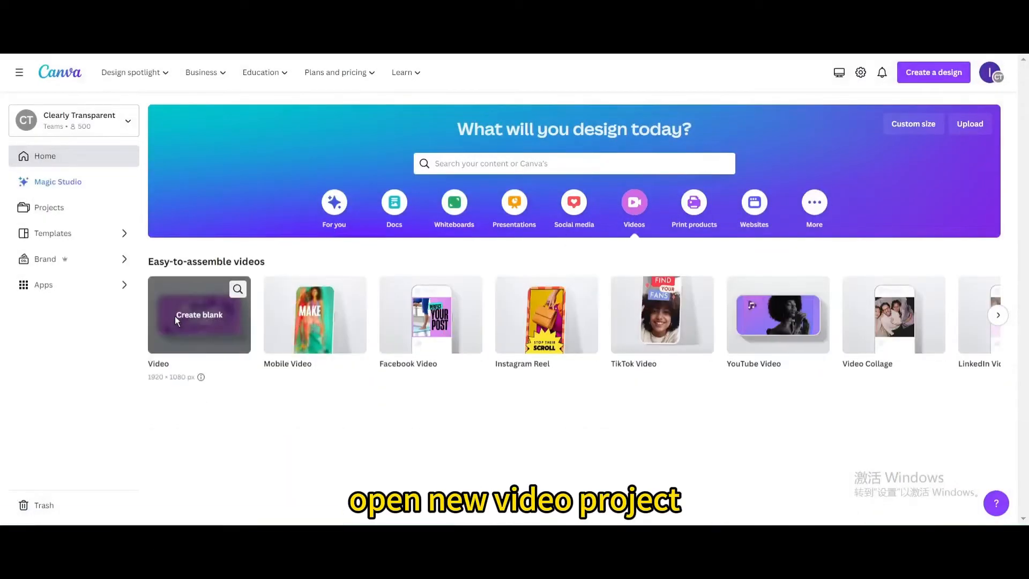
{"action": "left_click", "coordinate": [199, 315]}
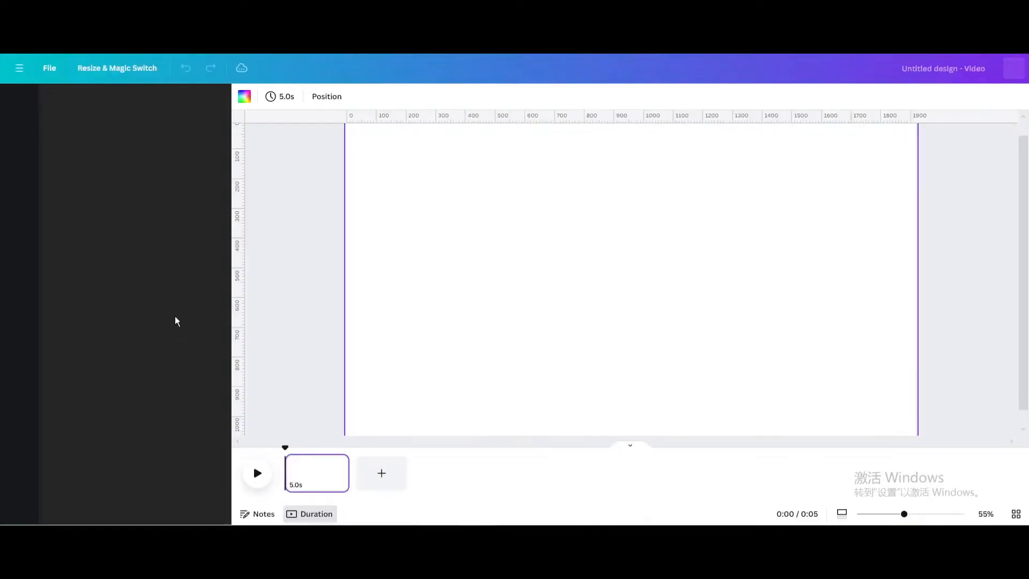
- Add the rice dish photo from Elements and remove its background with BG Remover
{"action": "left_click", "coordinate": [19, 102]}
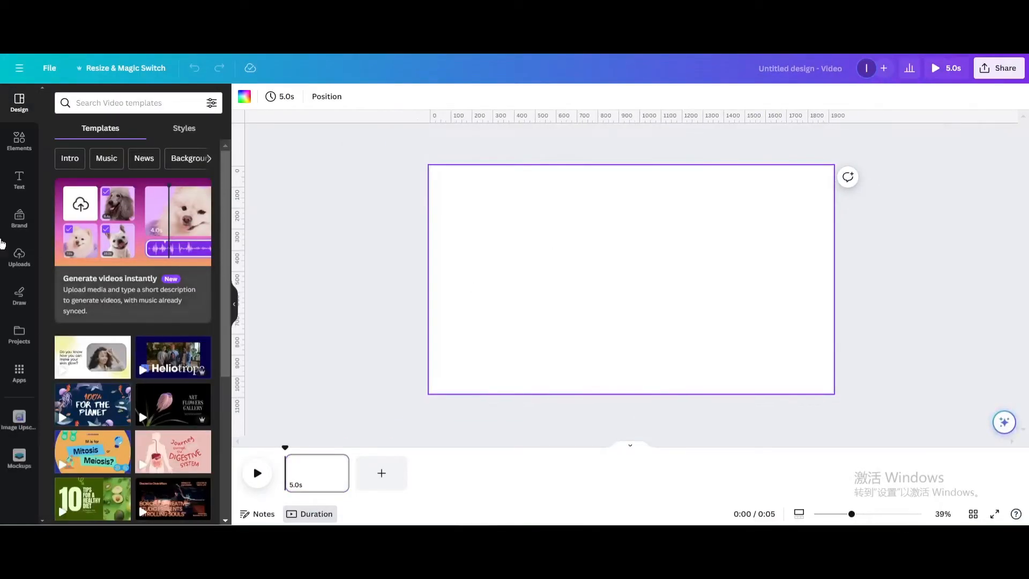
{"action": "left_click", "coordinate": [19, 140]}
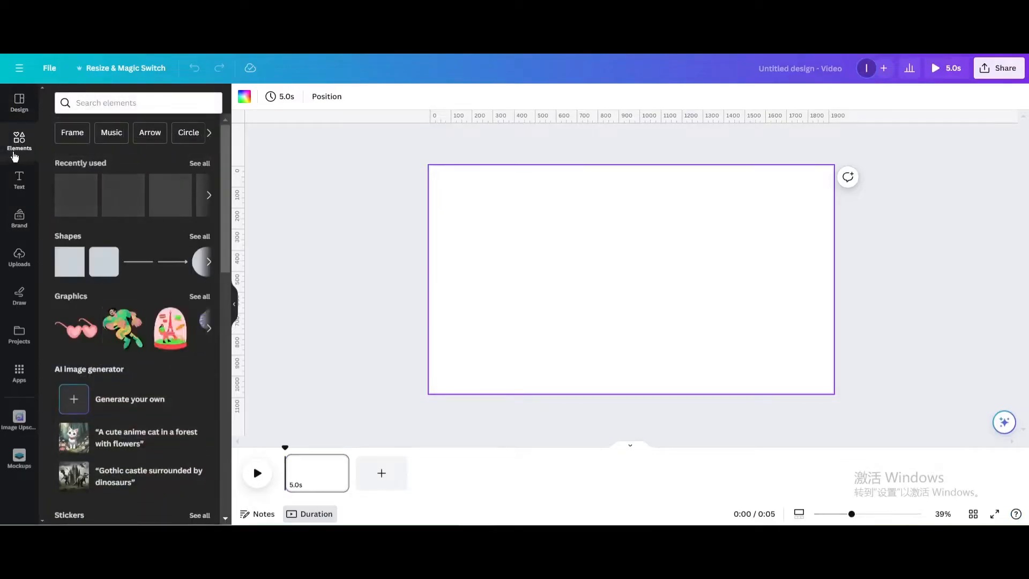
{"action": "left_click", "coordinate": [76, 195]}
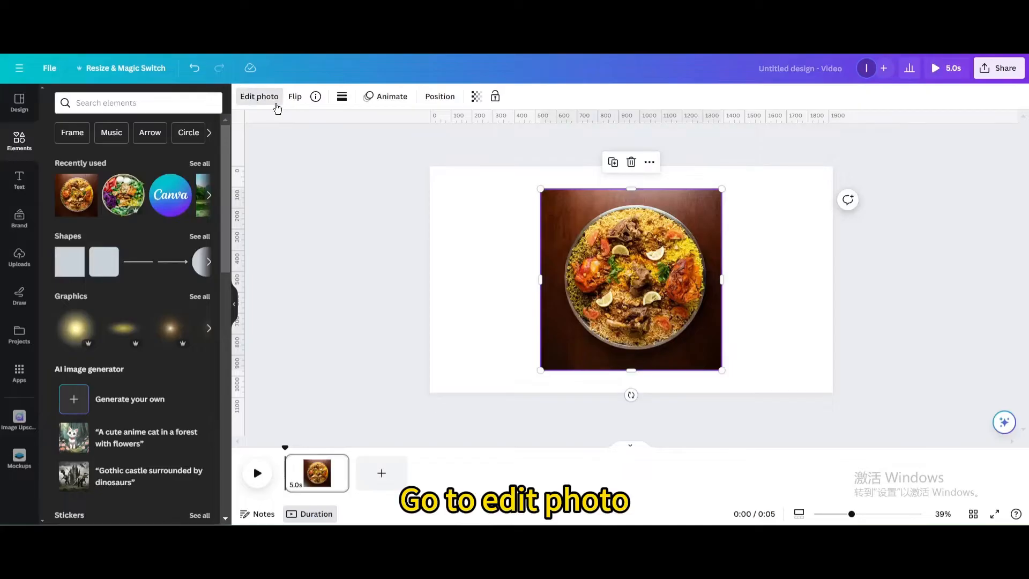
{"action": "left_click", "coordinate": [259, 96]}
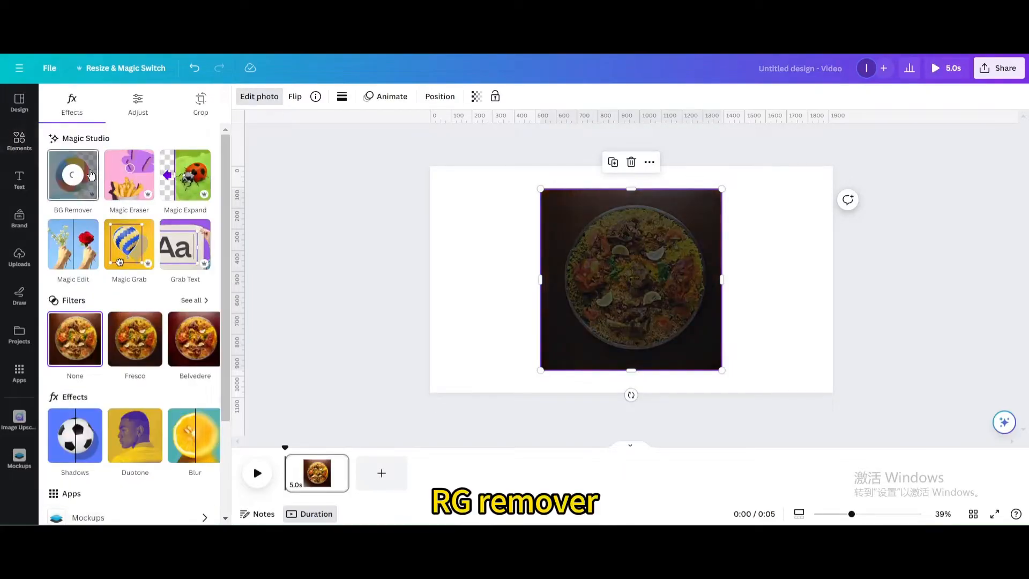
{"action": "left_click", "coordinate": [72, 174]}
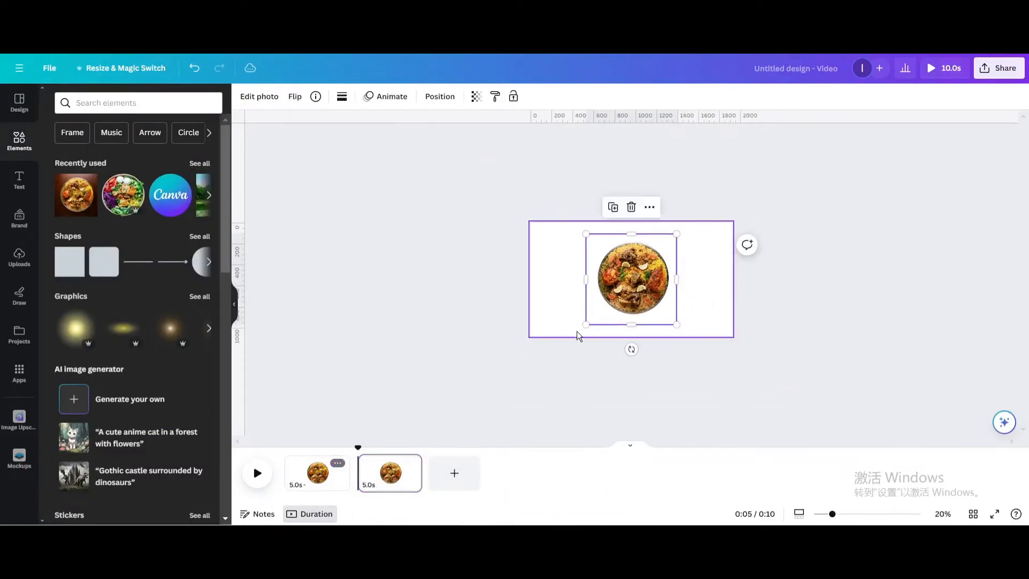
- Enlarge the rice dish on page 2 until it fills the whole canvas
{"action": "left_click_drag", "start_coordinate": [585, 235], "coordinate": [387, 234]}
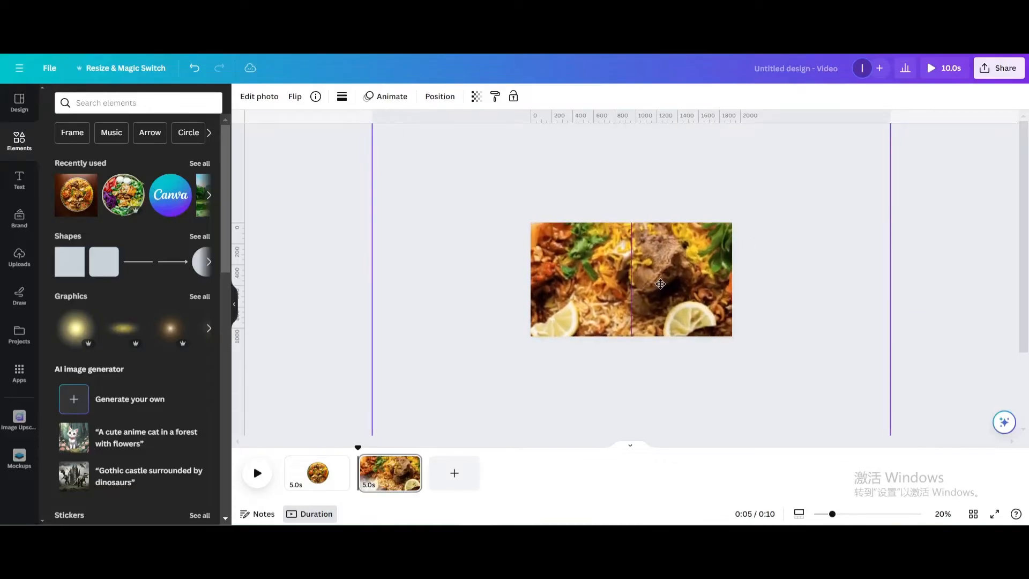
{"action": "left_click", "coordinate": [660, 284]}
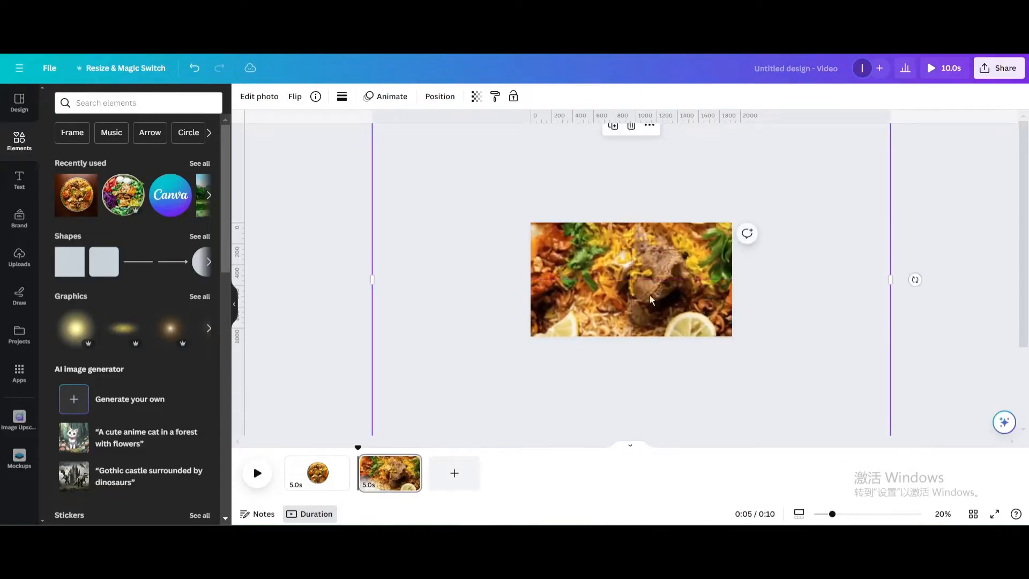
{"action": "mouse_move", "coordinate": [410, 469]}
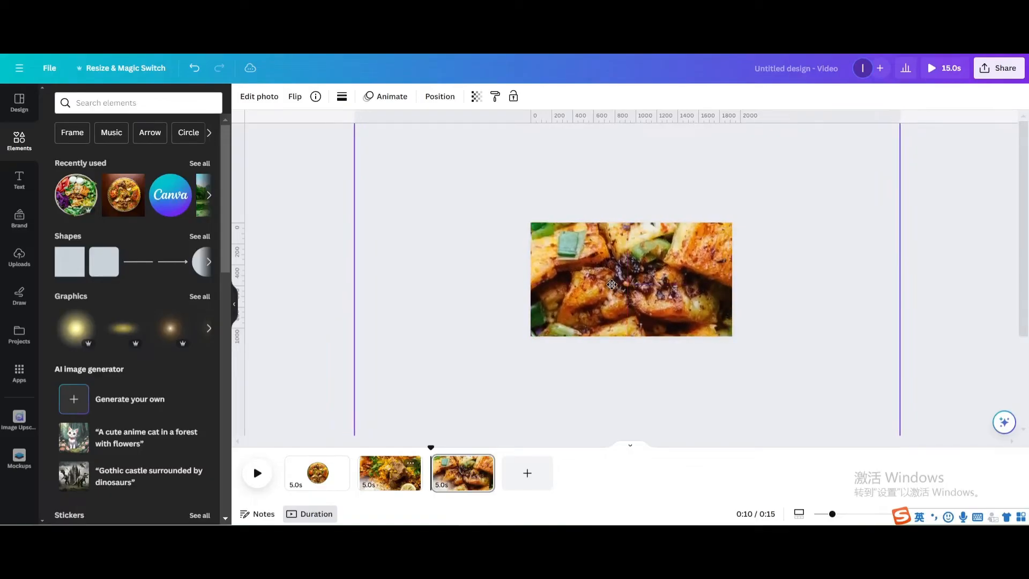
- Select the third page showing the full-page fried dish close-up
{"action": "left_click", "coordinate": [630, 278]}
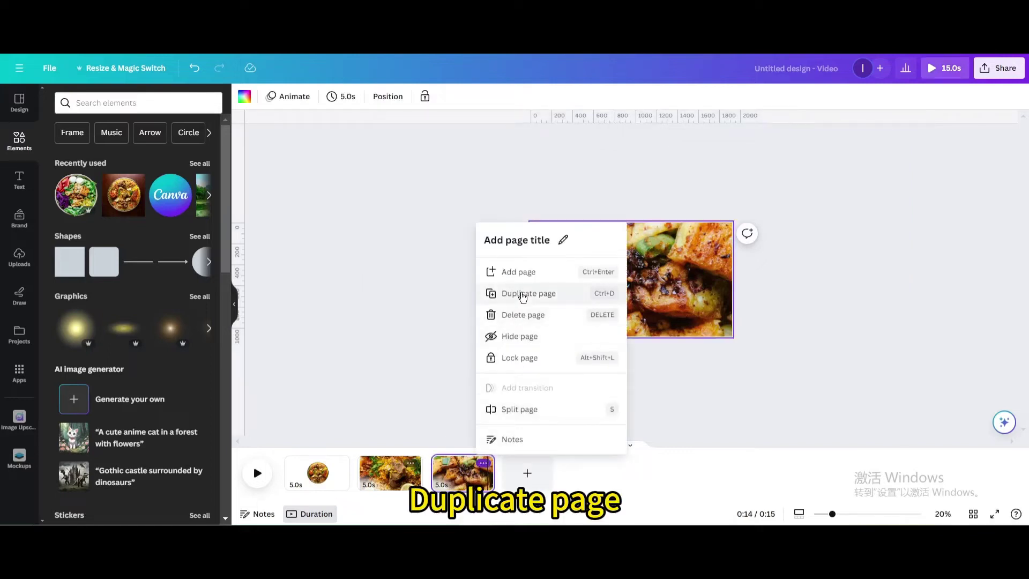
- Duplicate page 3, delete its image, and add the round salad bowl photo
{"action": "left_click", "coordinate": [529, 293]}
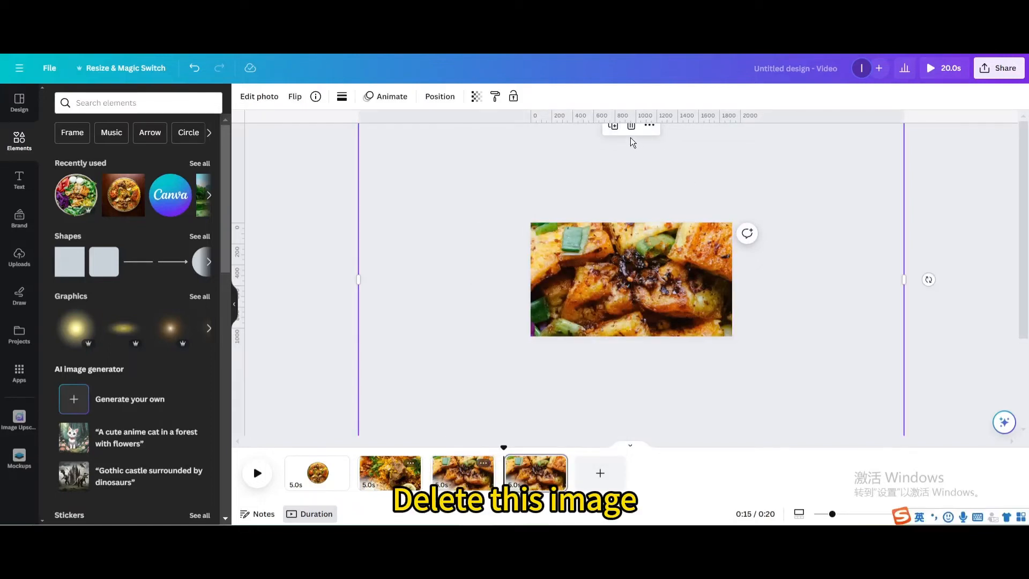
{"action": "left_click", "coordinate": [630, 125]}
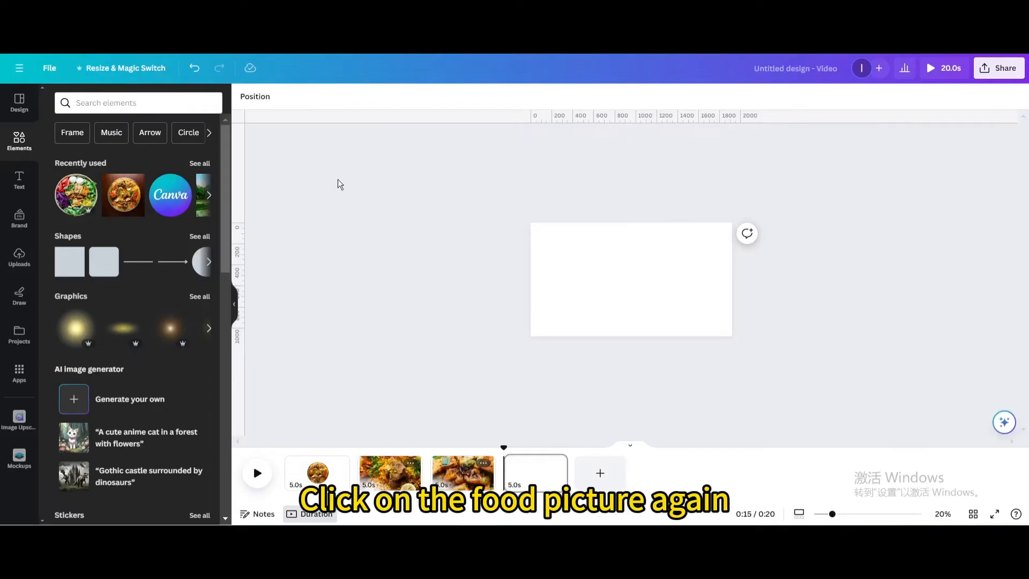
{"action": "left_click", "coordinate": [631, 279]}
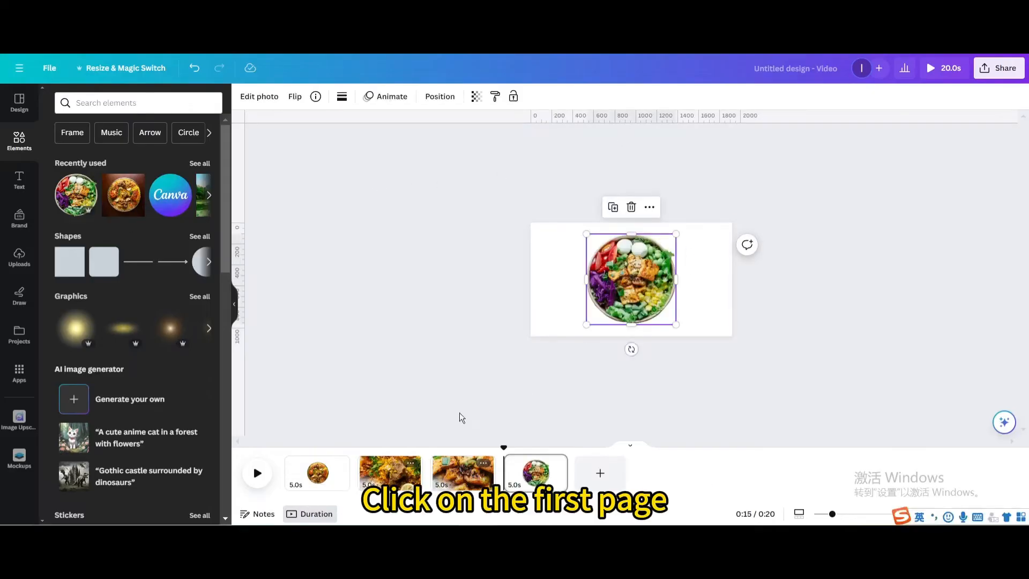
- Set page timing to 2.0s and apply it to all pages
{"action": "left_click", "coordinate": [318, 473]}
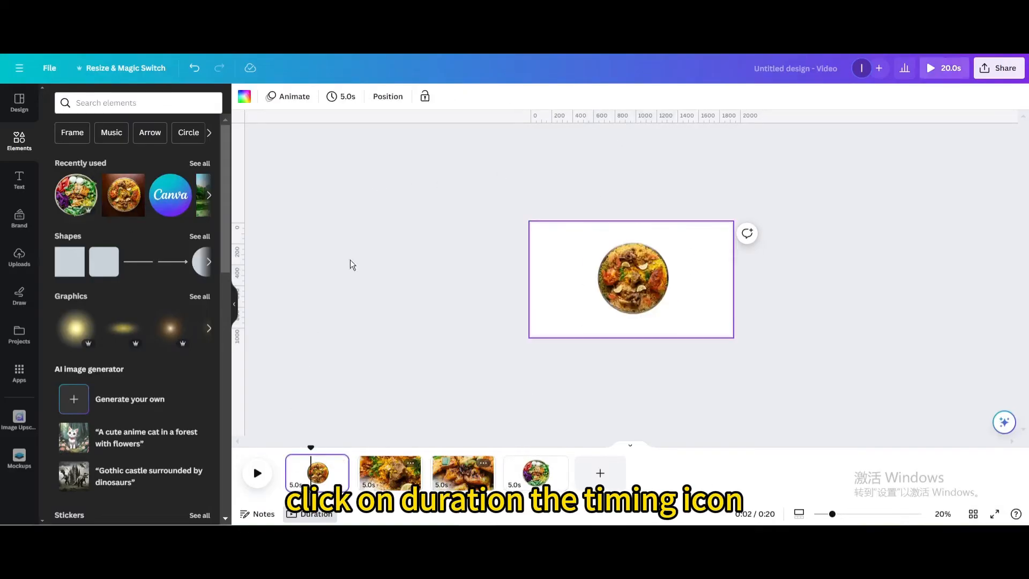
{"action": "left_click", "coordinate": [341, 96]}
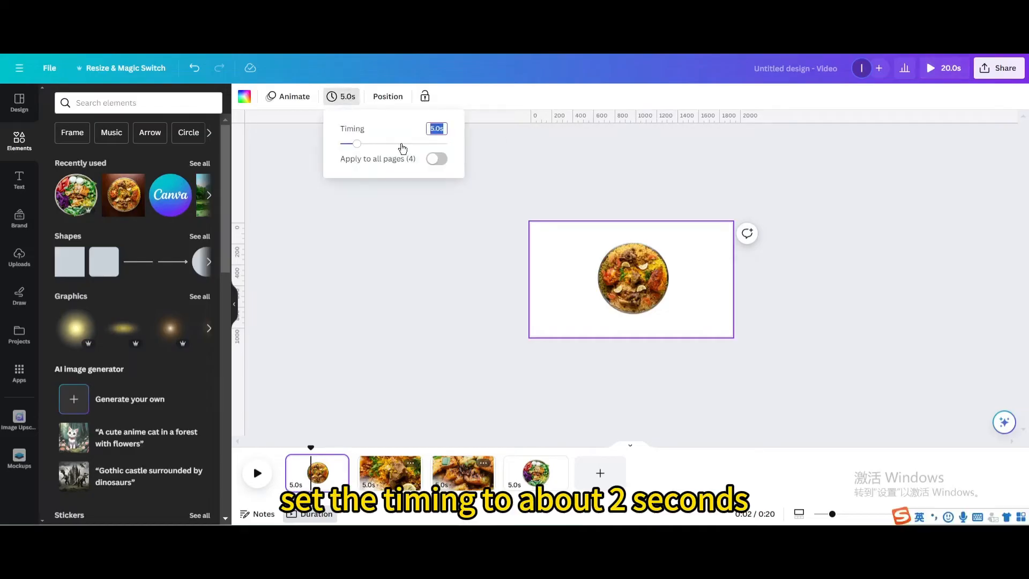
{"action": "left_click", "coordinate": [436, 159]}
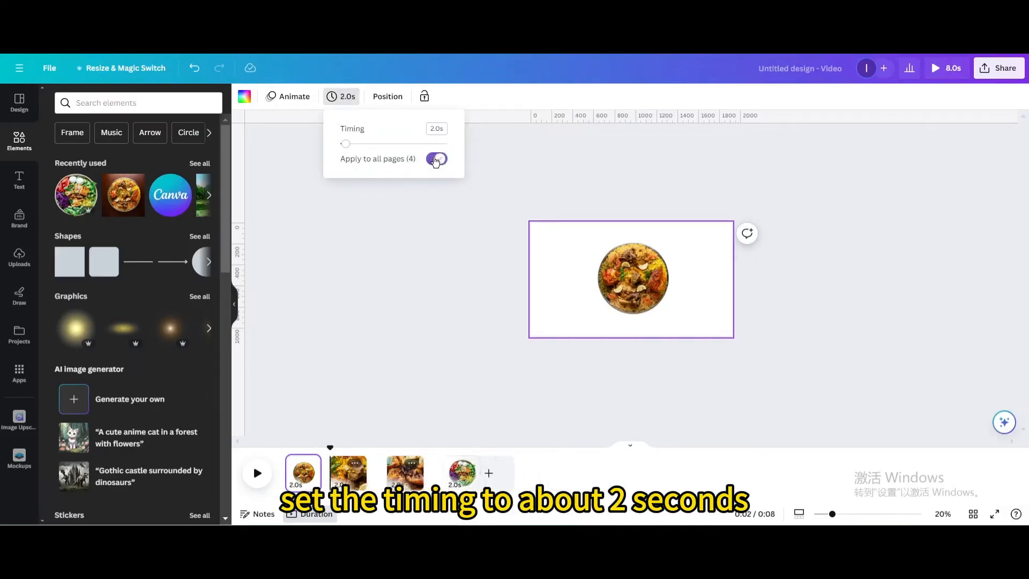
{"action": "left_click", "coordinate": [437, 159]}
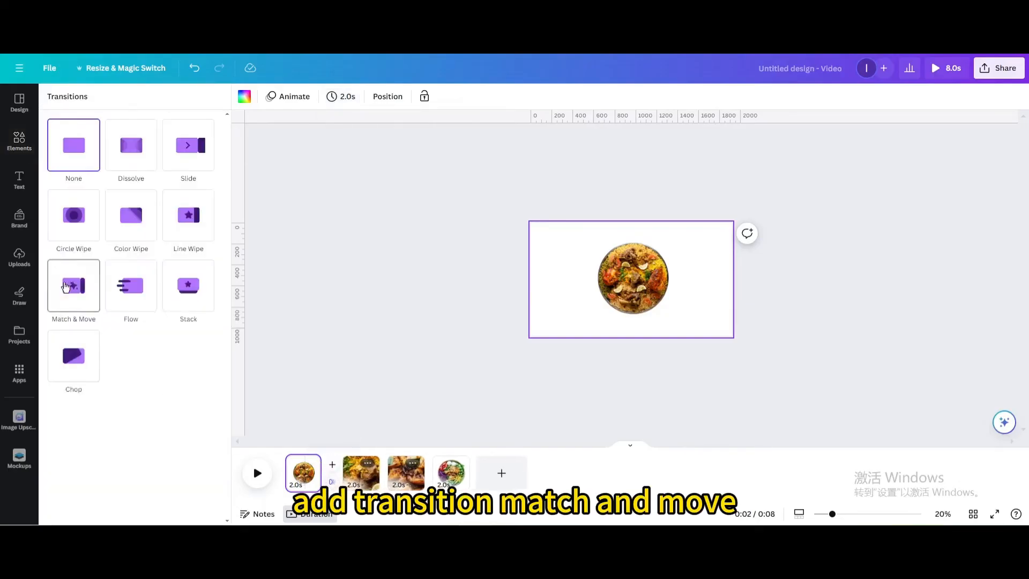
- Apply a 1-second Match & Move transition between all pages
{"action": "left_click", "coordinate": [73, 285]}
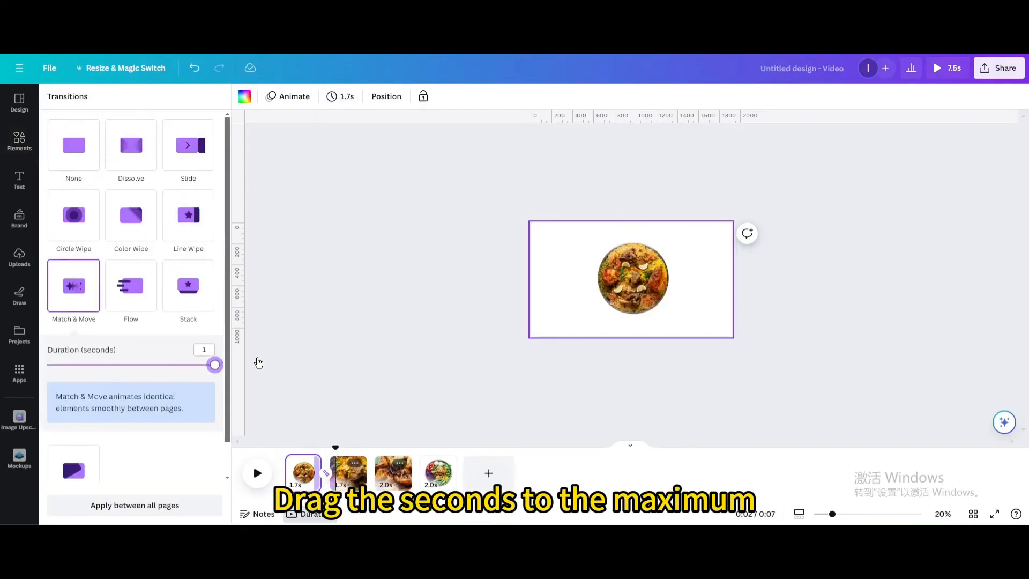
{"action": "left_click", "coordinate": [135, 504]}
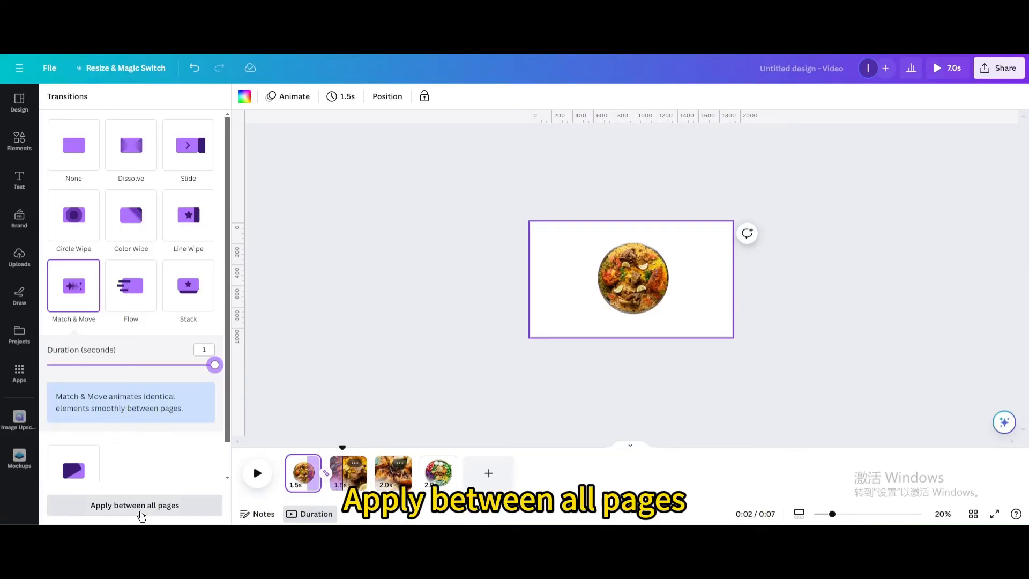
{"action": "left_click", "coordinate": [135, 505]}
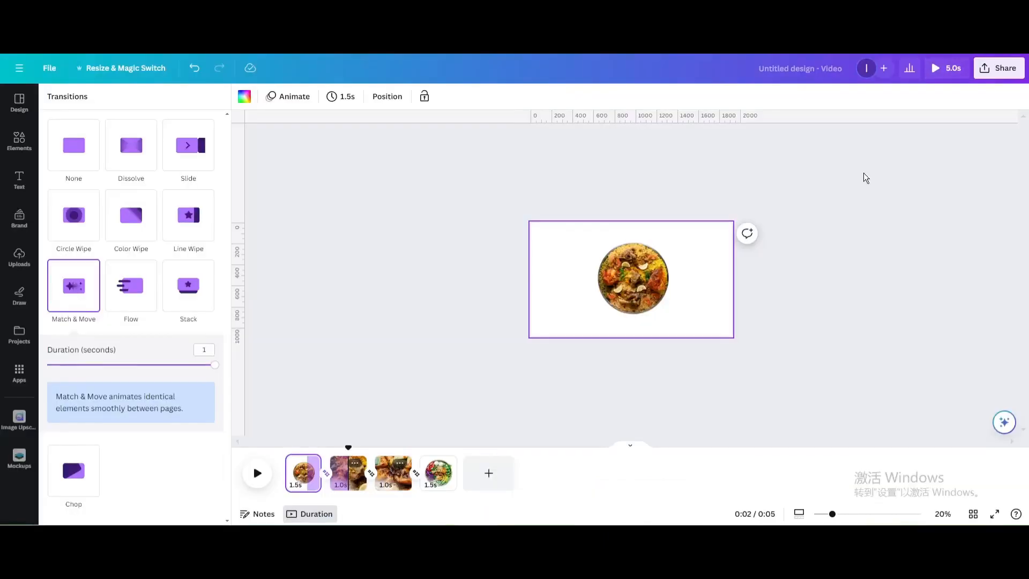
- Download all 4 pages as a 1080p MP4 video via Share
{"action": "left_click", "coordinate": [998, 68]}
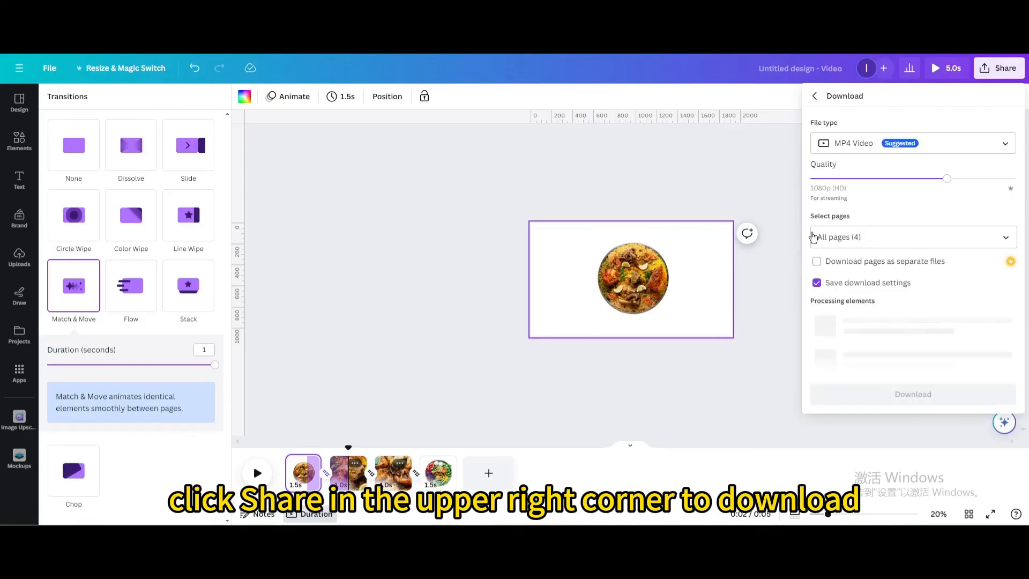
{"action": "left_click", "coordinate": [913, 393]}
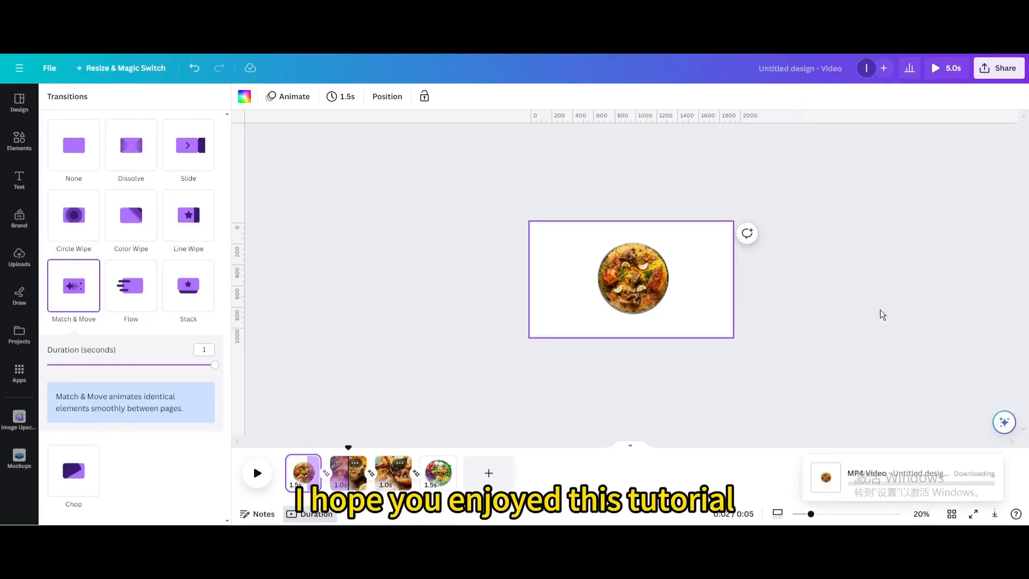